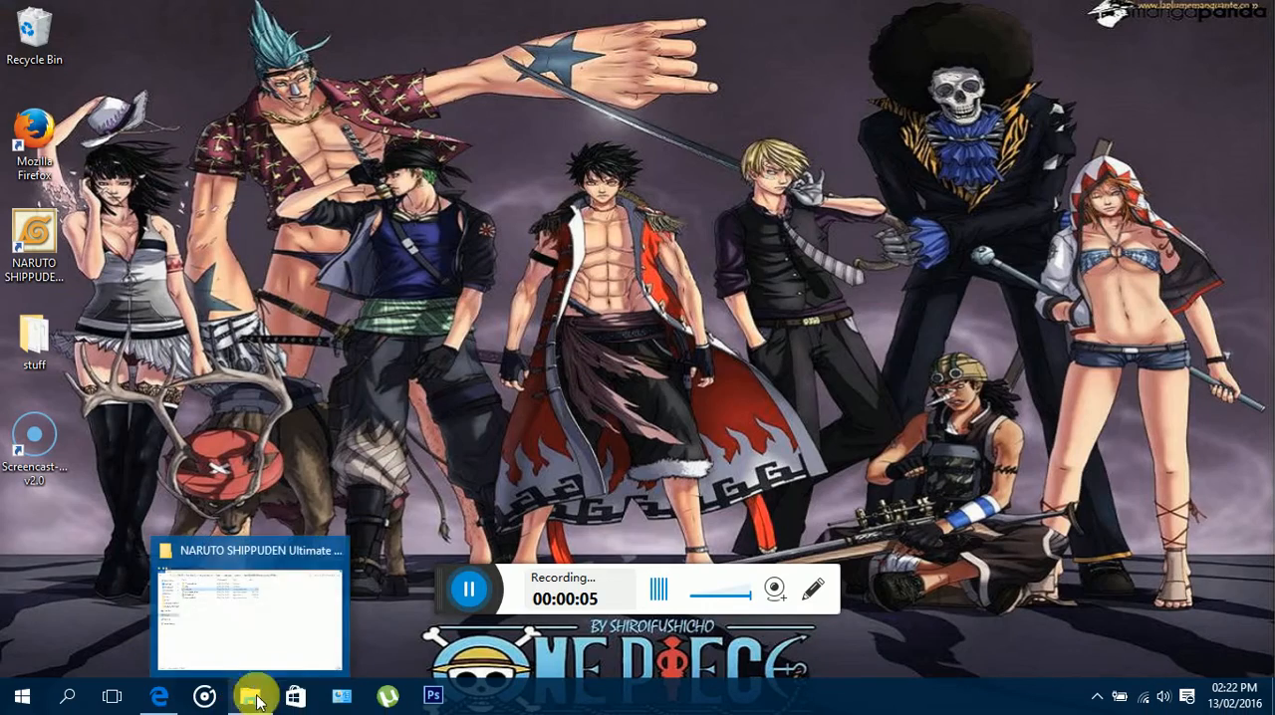
# Browse a maximized File Explorer to C:\Program Files (x86)\Steam\steamapps\common
pyautogui.click(255, 697)
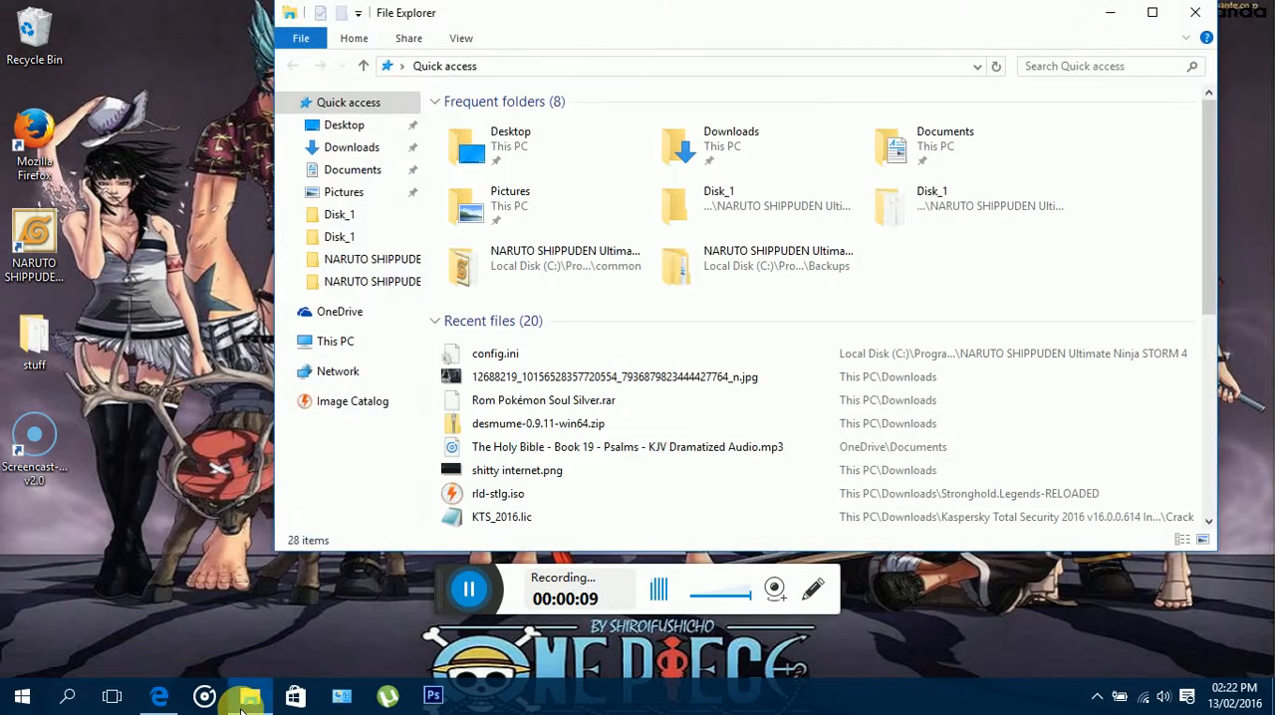
pyautogui.click(1151, 12)
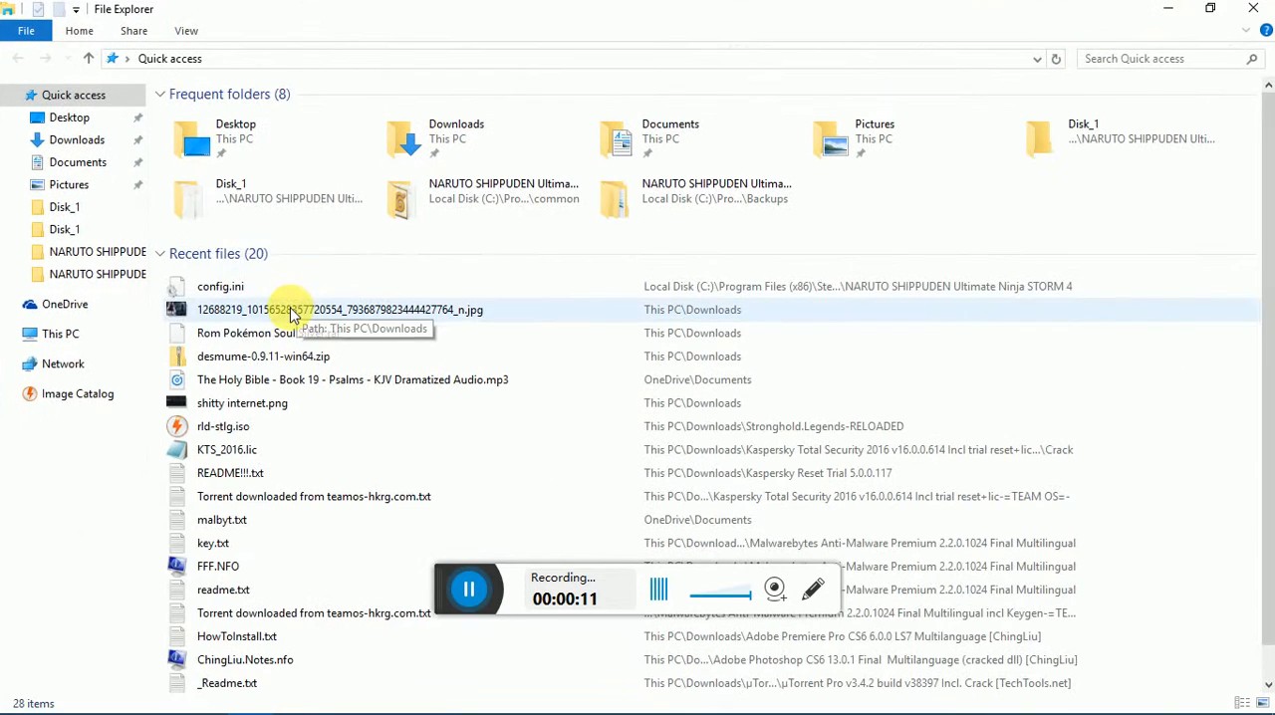
pyautogui.click(61, 334)
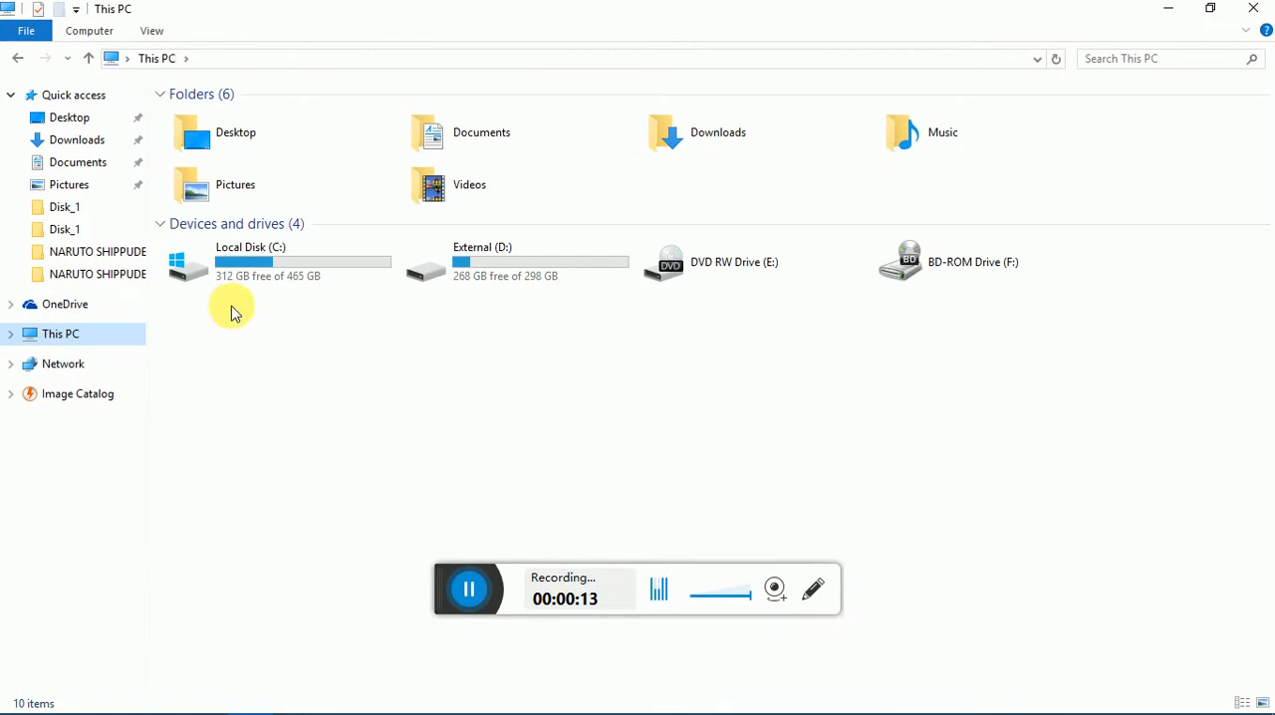
pyautogui.doubleClick(249, 262)
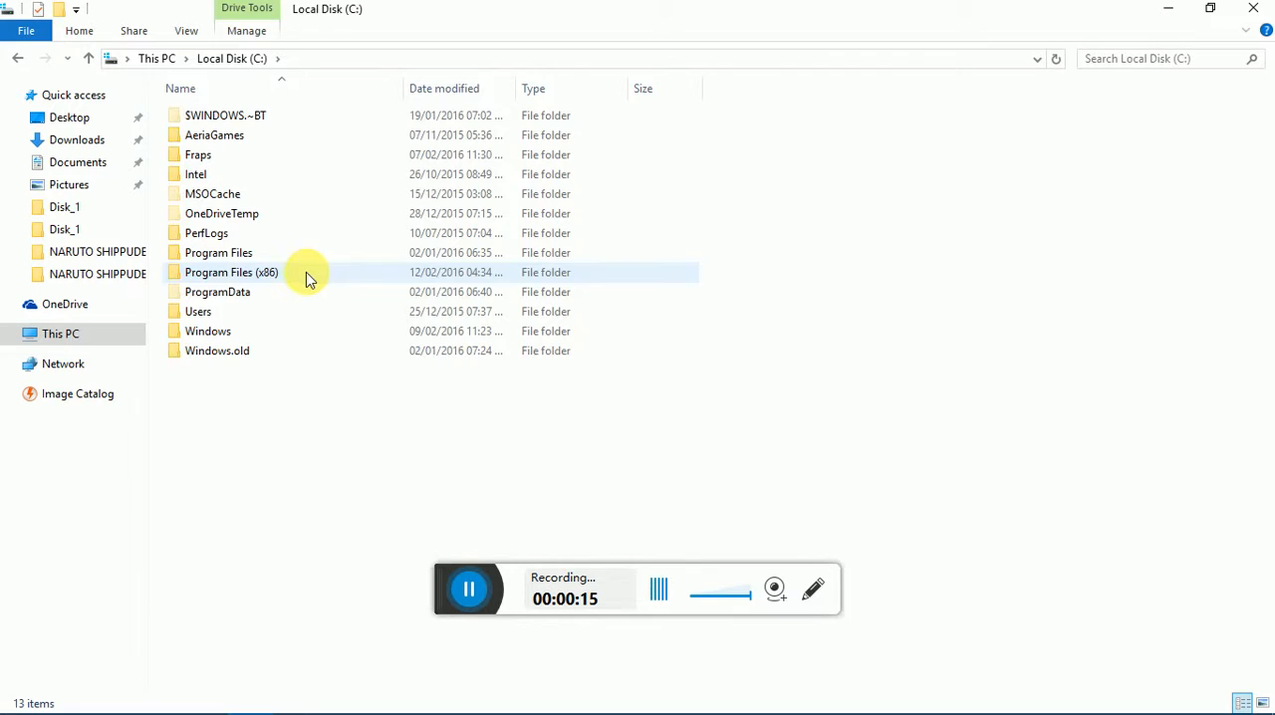
pyautogui.doubleClick(231, 272)
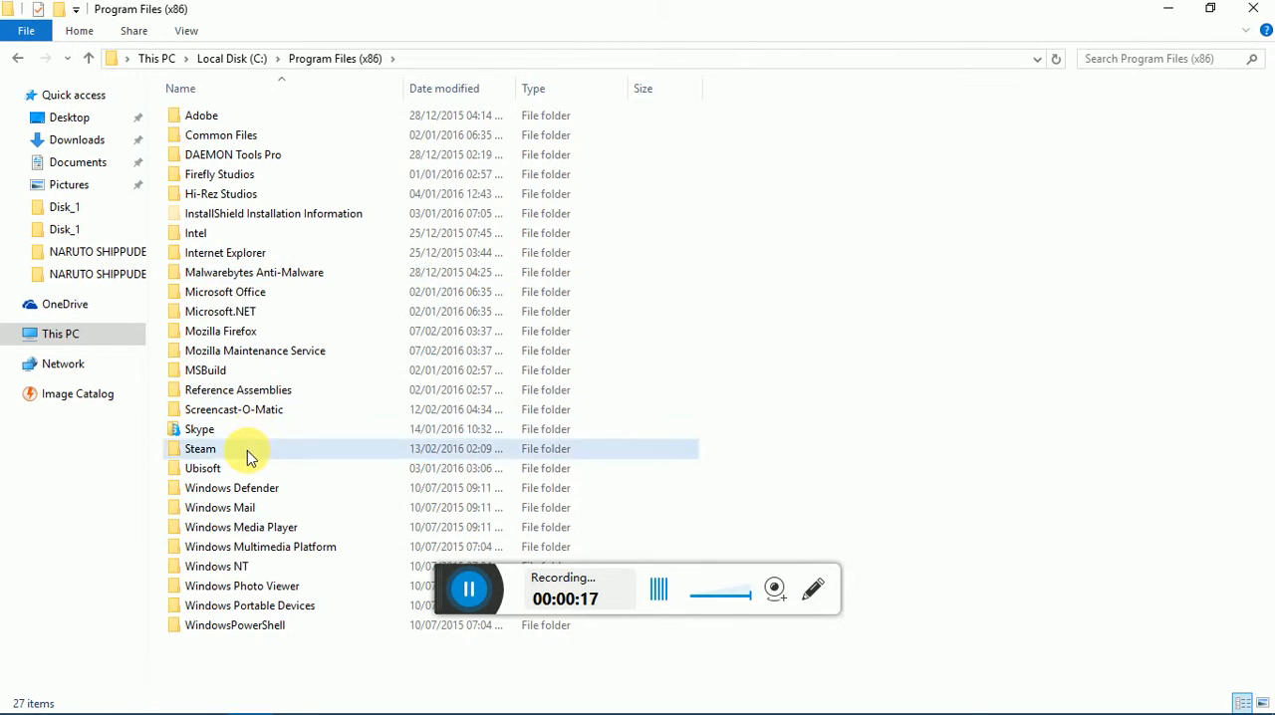
pyautogui.doubleClick(199, 448)
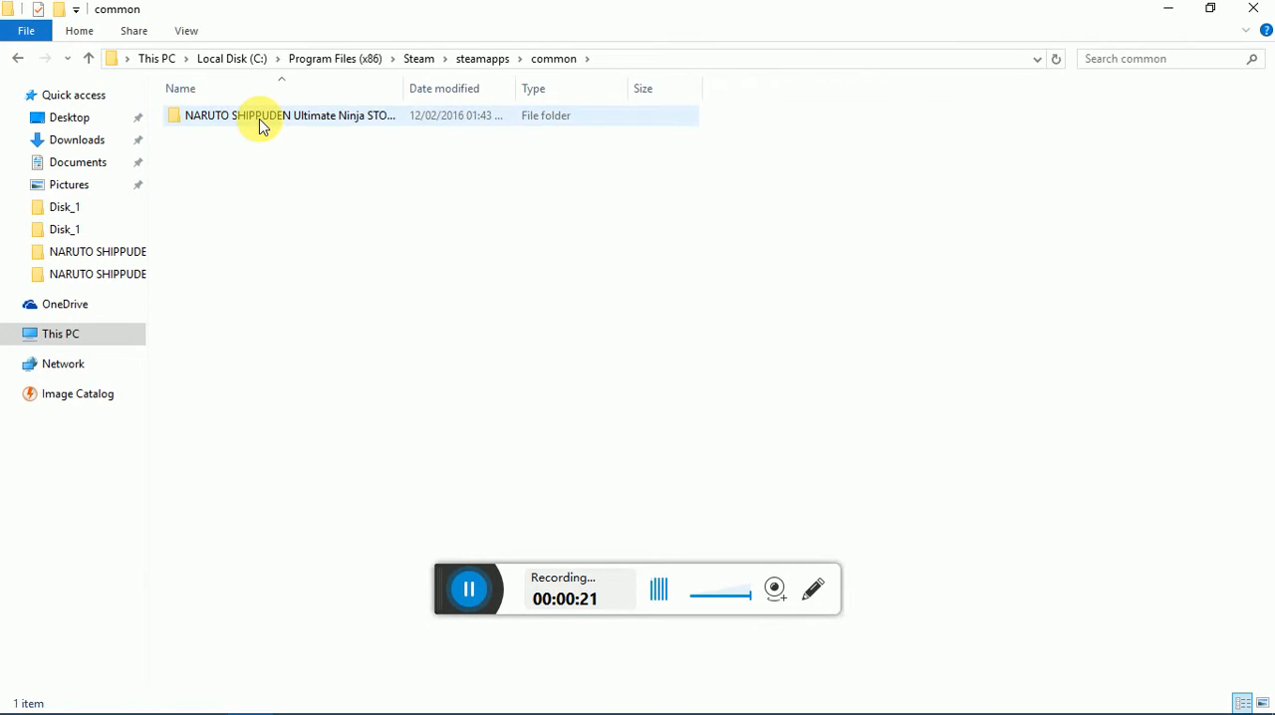
# Open the NARUTO SHIPPUDEN Ultimate Ninja STORM 4 folder and select config.ini
pyautogui.doubleClick(264, 115)
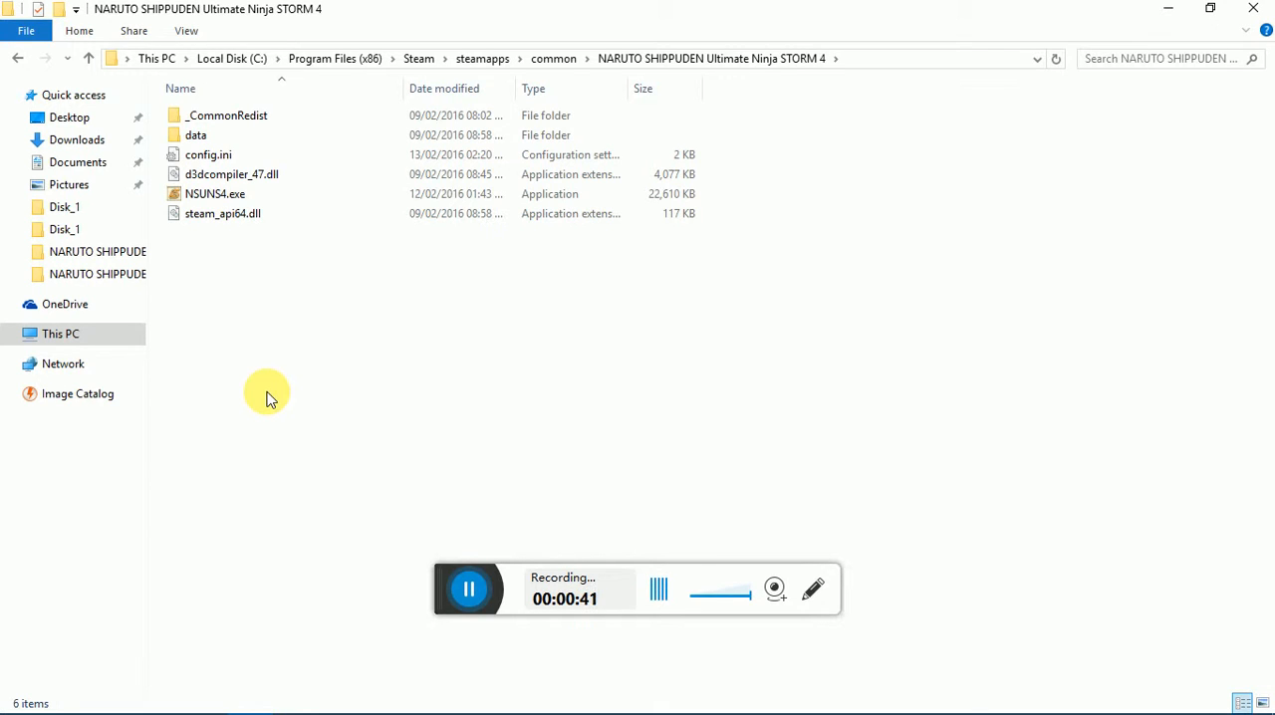
pyautogui.moveTo(279, 336)
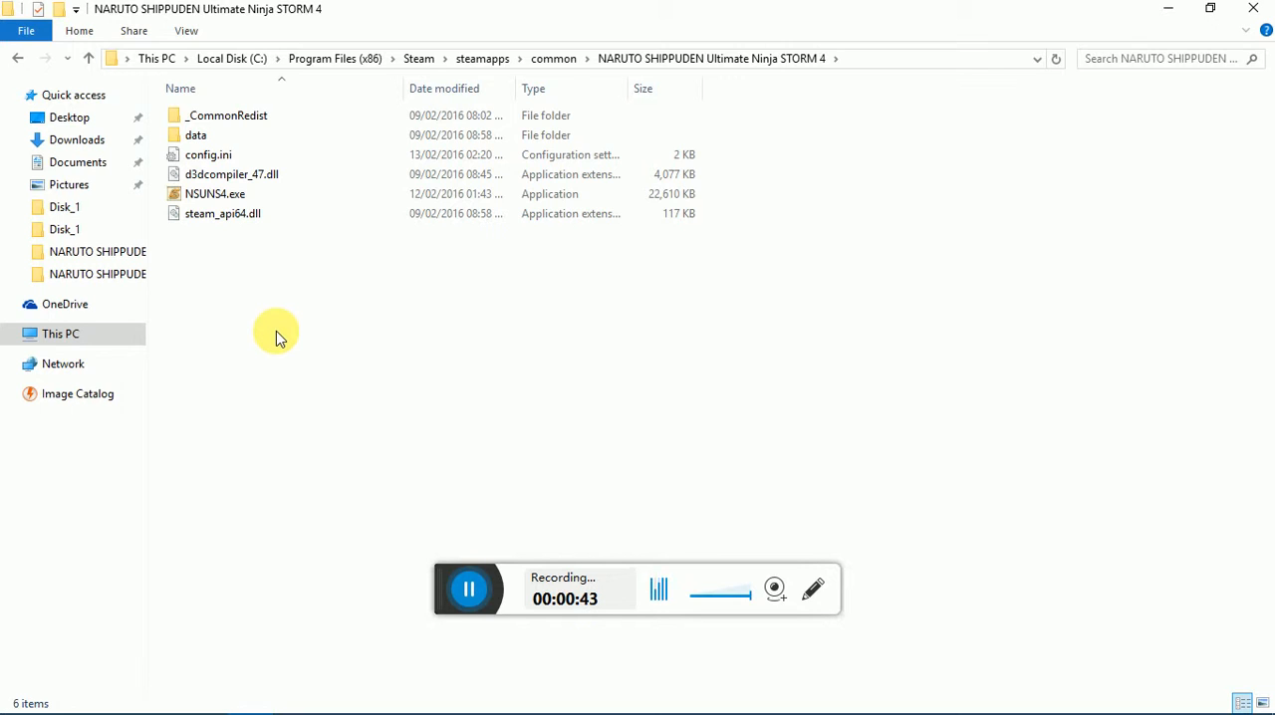
pyautogui.moveTo(338, 304)
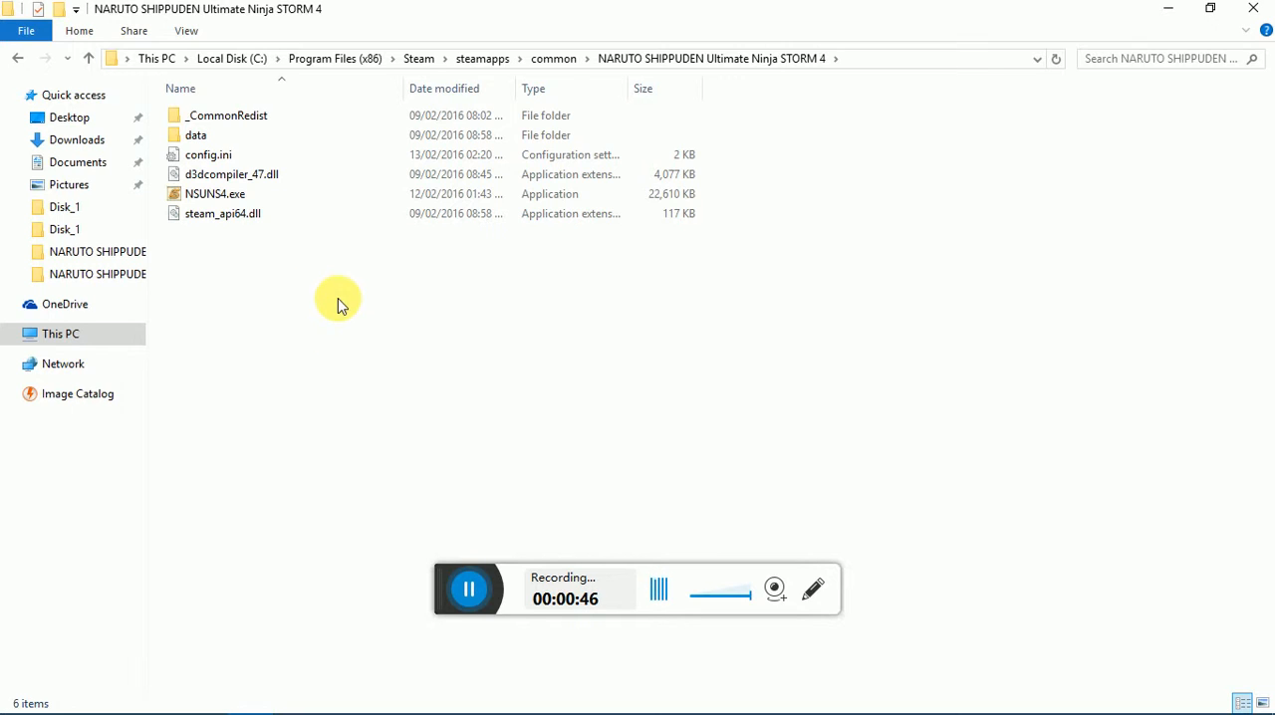
pyautogui.moveTo(299, 284)
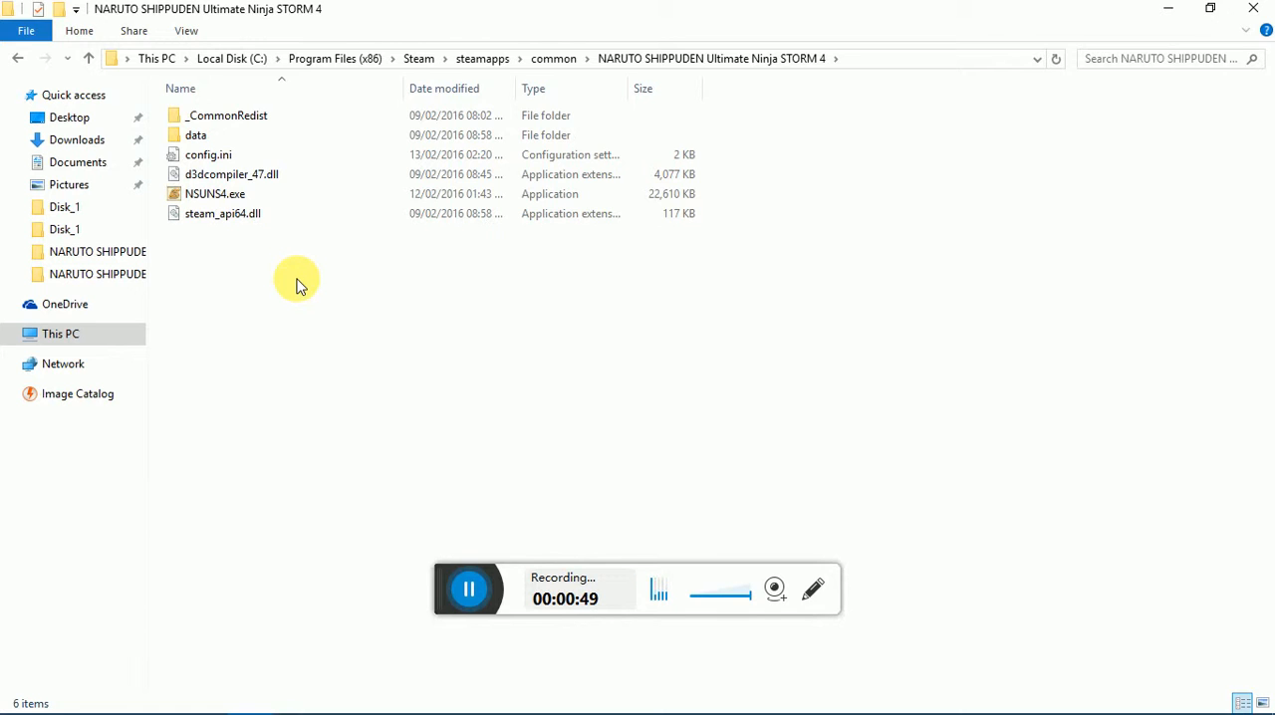
pyautogui.click(208, 154)
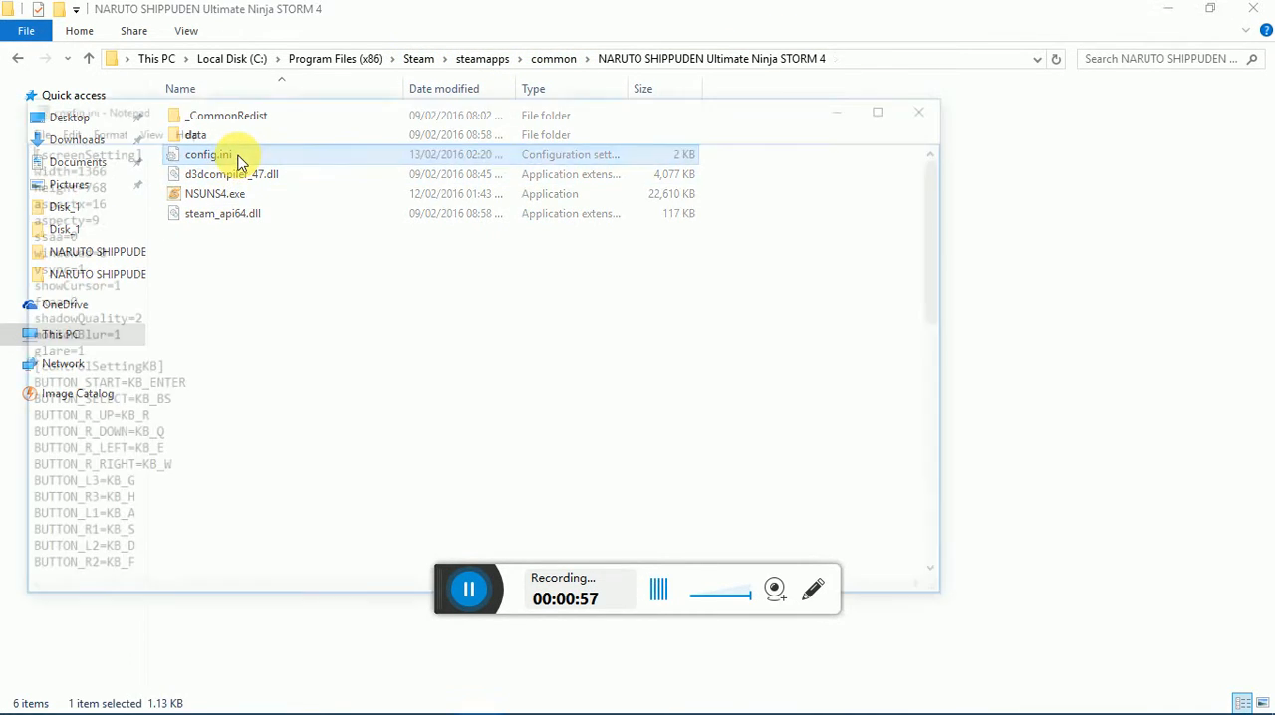
# Change config.ini to width 1920 and height 1080 in Notepad, then close and save
pyautogui.doubleClick(207, 155)
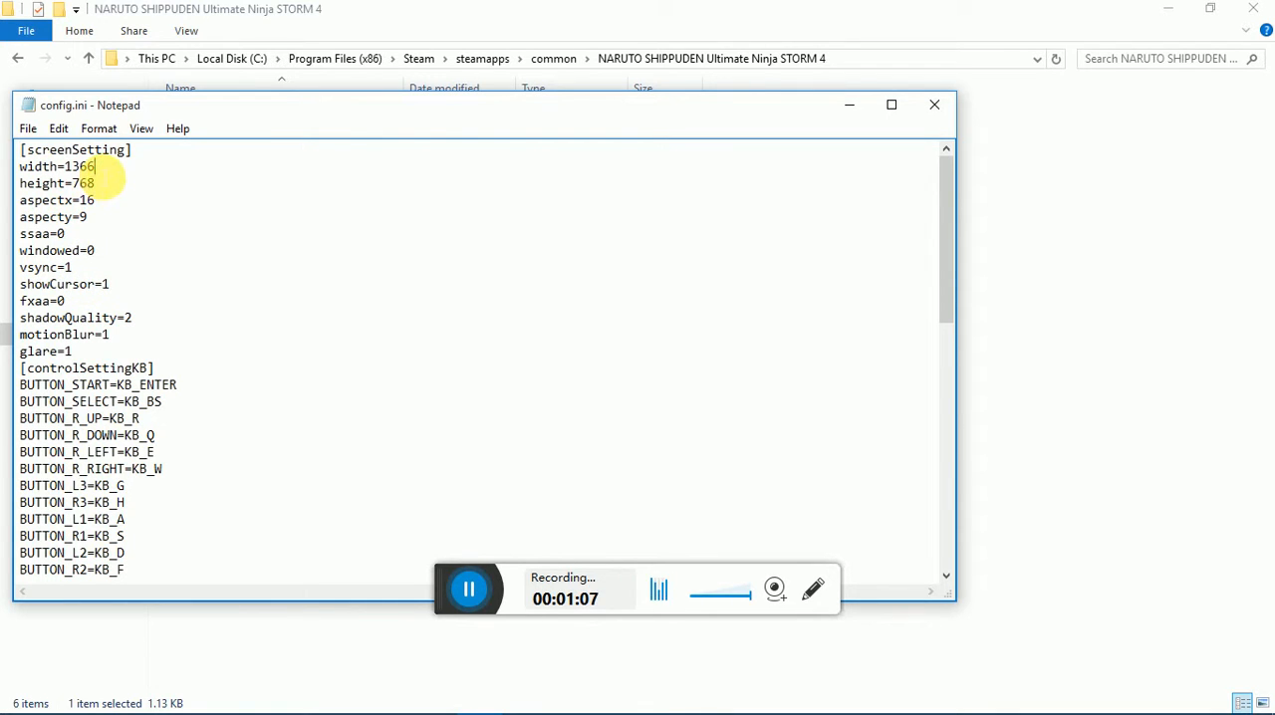
pyautogui.press('BackSpace')
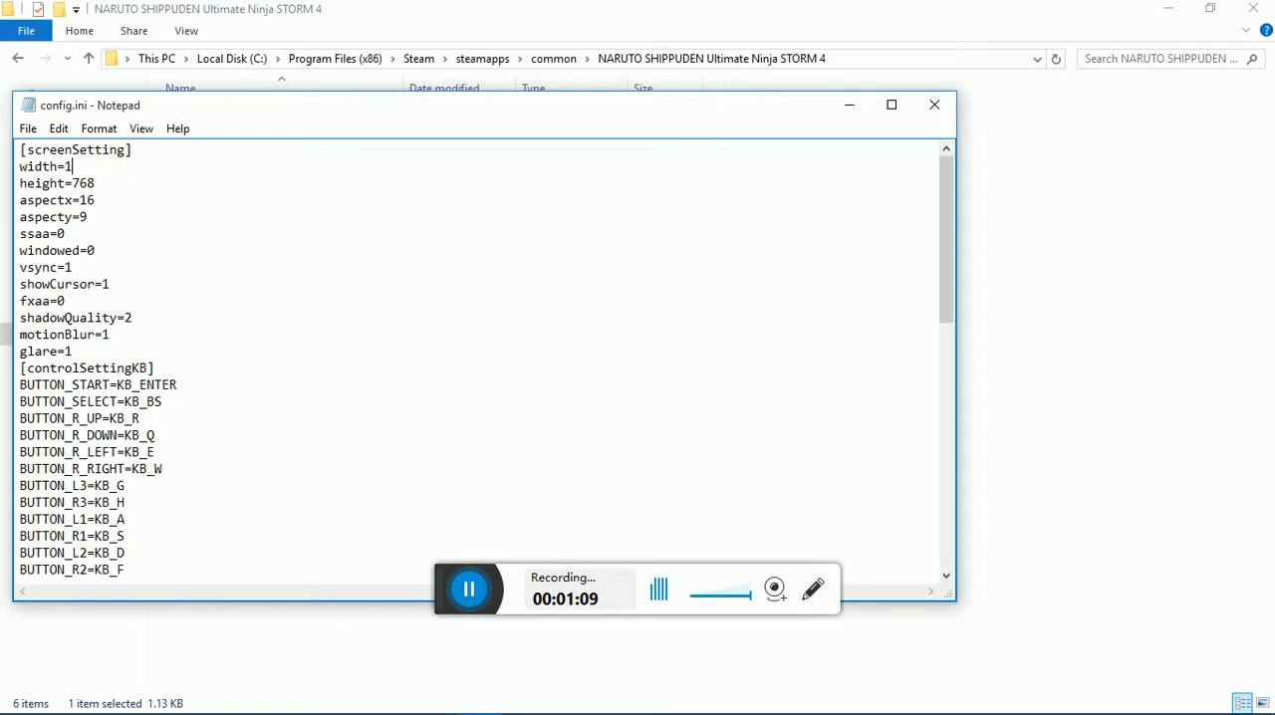
pyautogui.write('920')
pyautogui.click(59, 184)
pyautogui.write('1080')
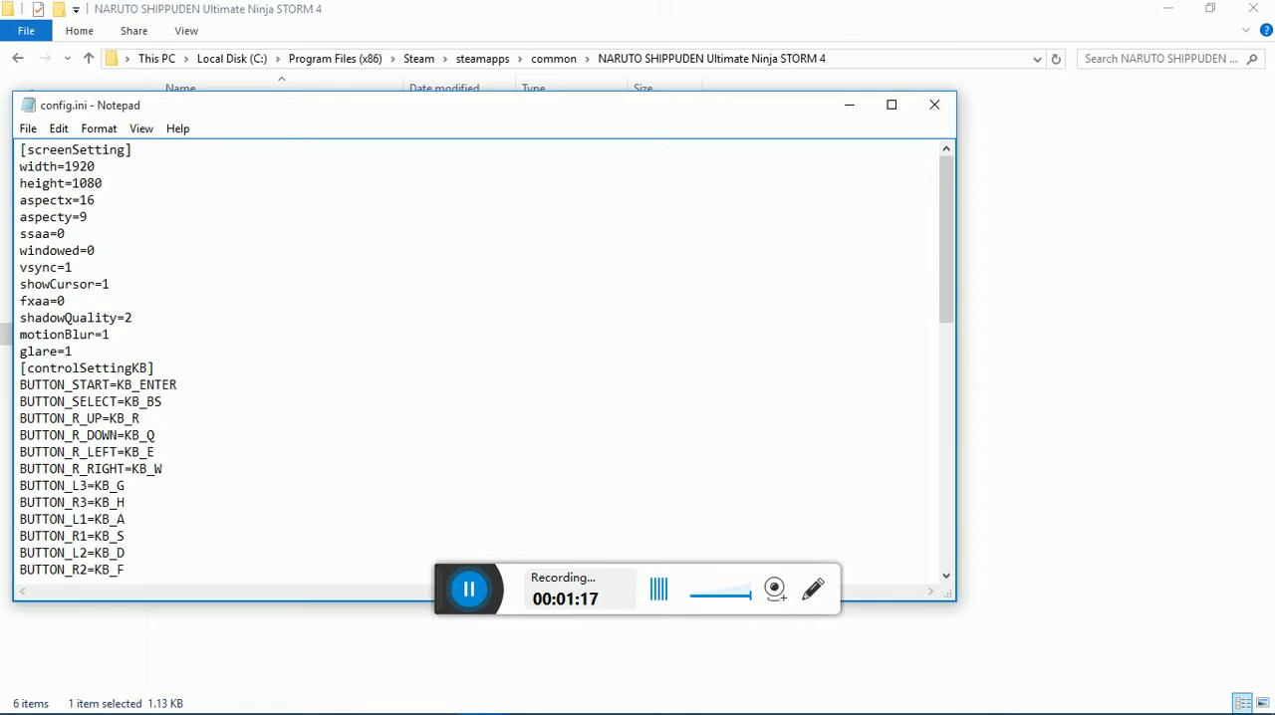
pyautogui.click(933, 104)
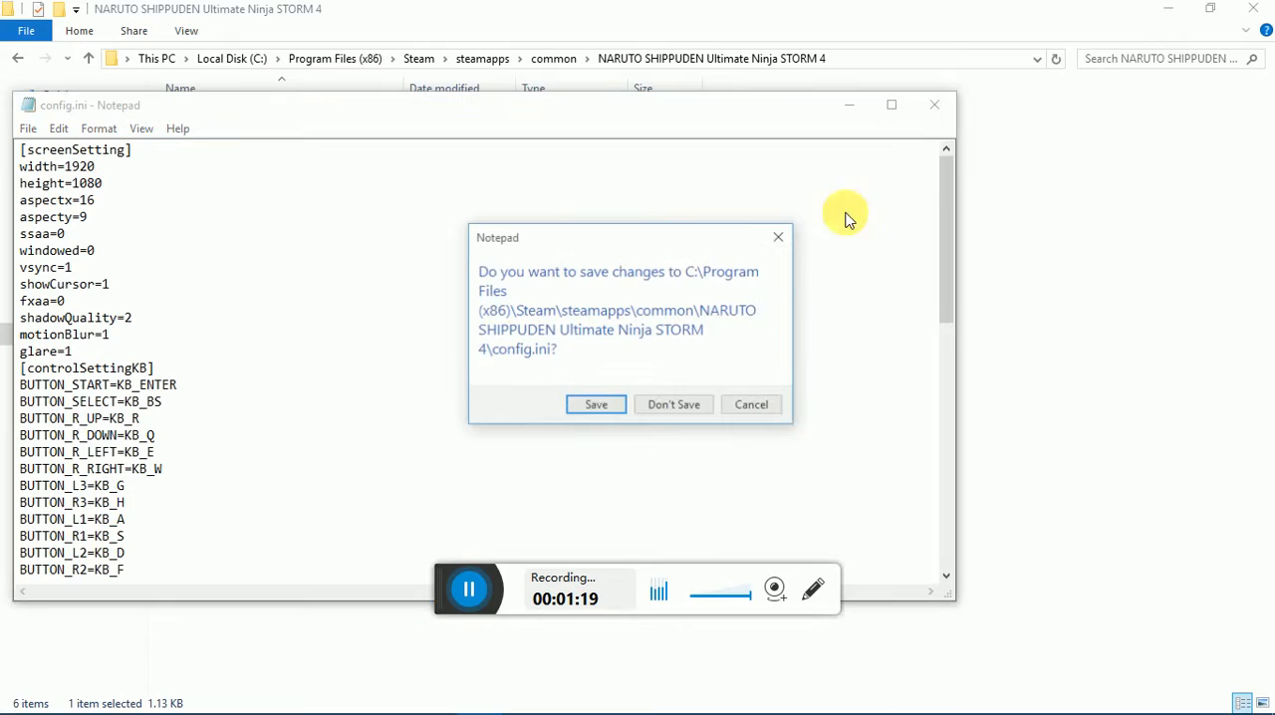
pyautogui.click(673, 404)
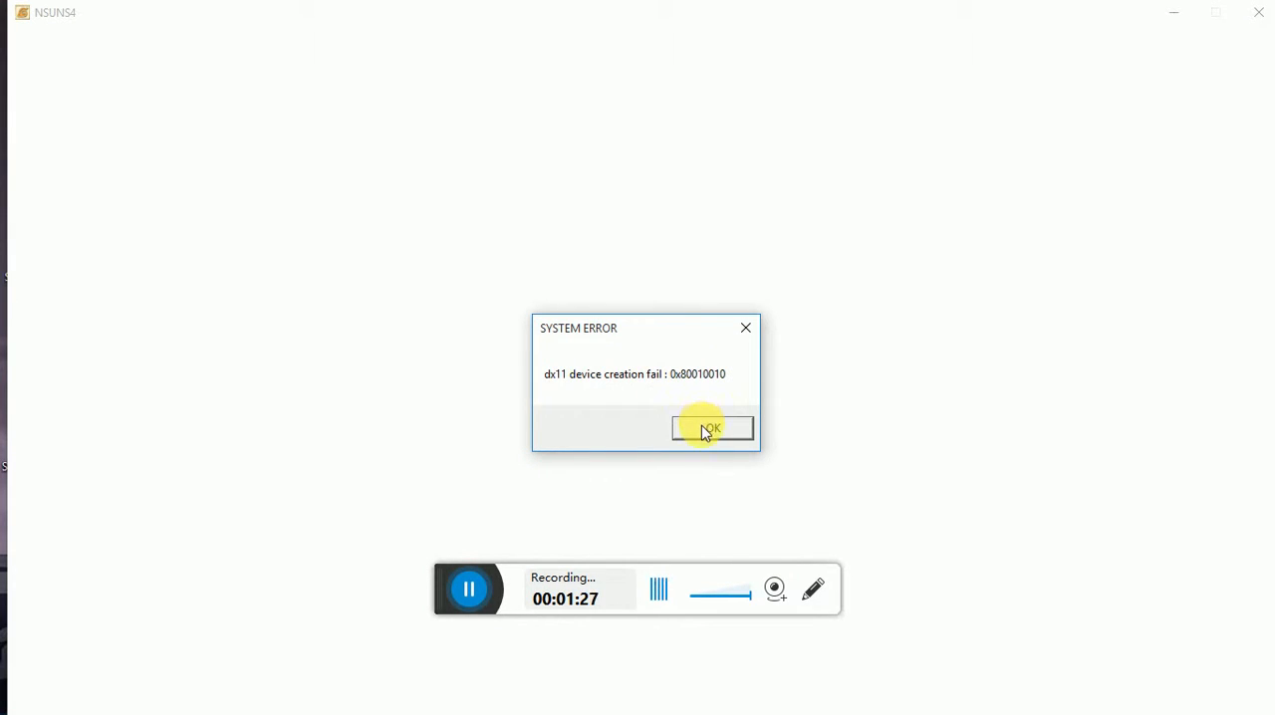
# Dismiss the NSUNS4 dx11 device creation error
pyautogui.click(711, 428)
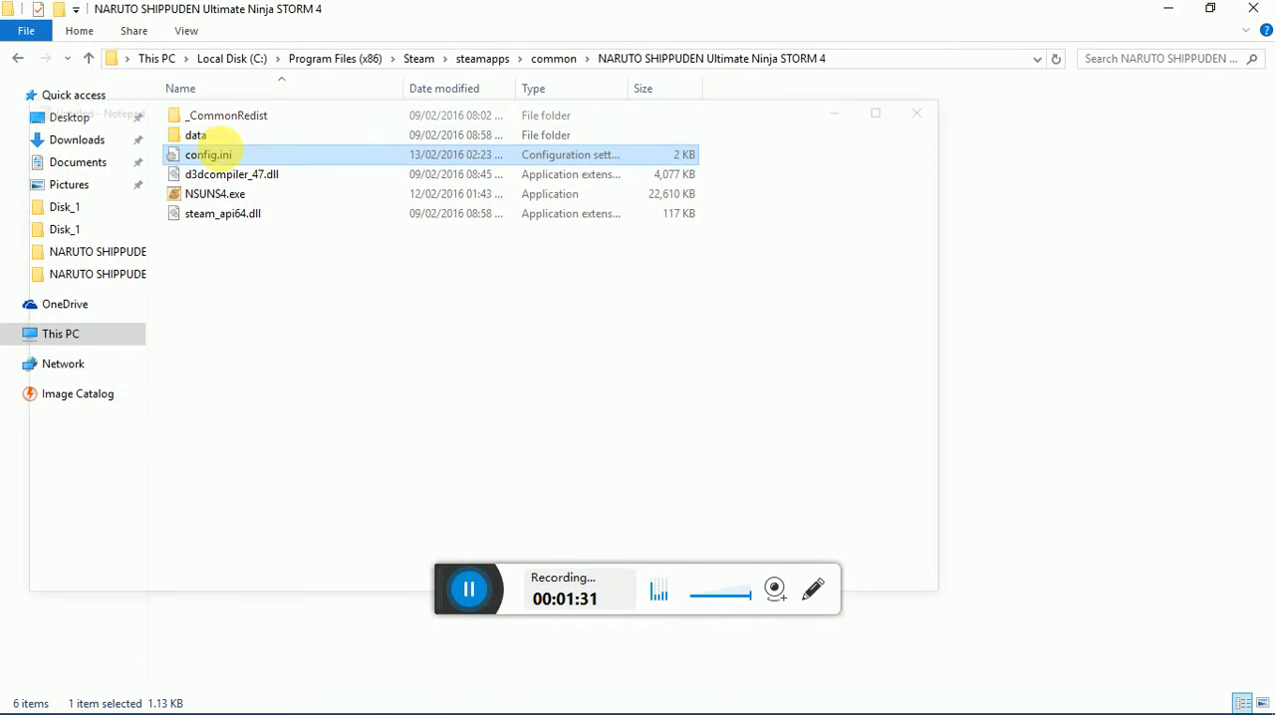
# Set config.ini to width 1366 and height 768, close Notepad, and open Display settings
pyautogui.doubleClick(208, 154)
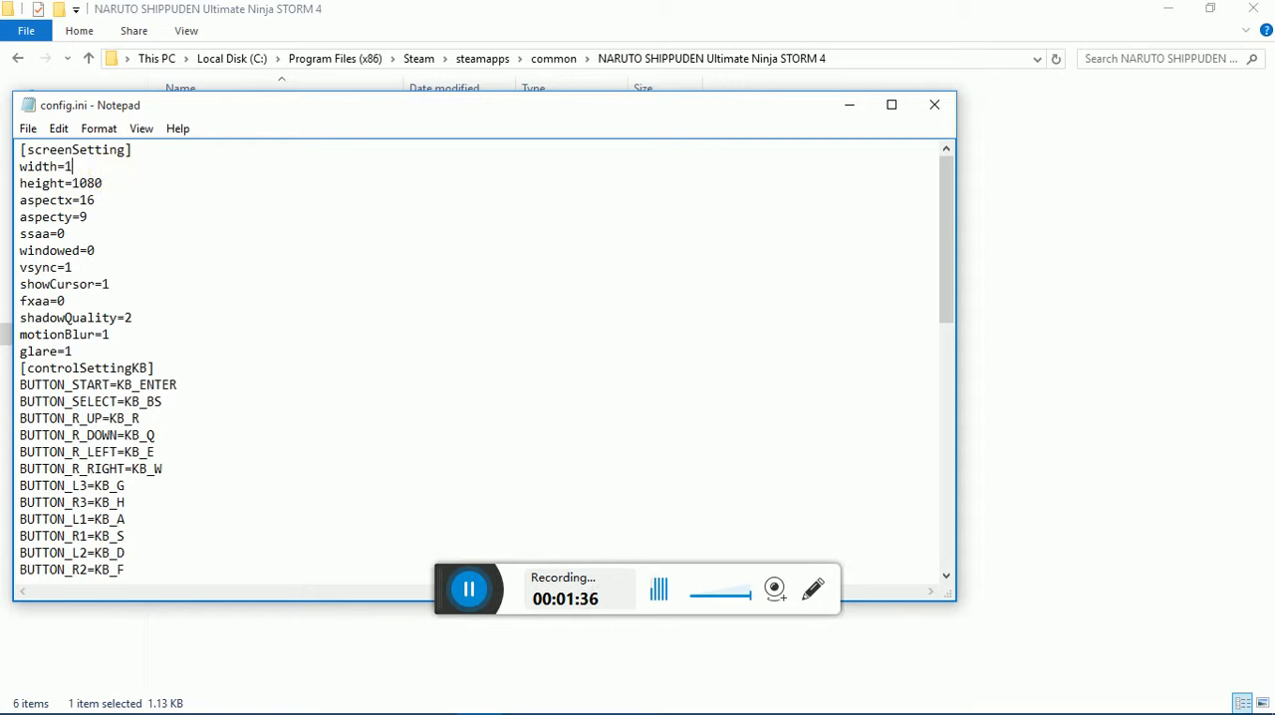
pyautogui.write('35')
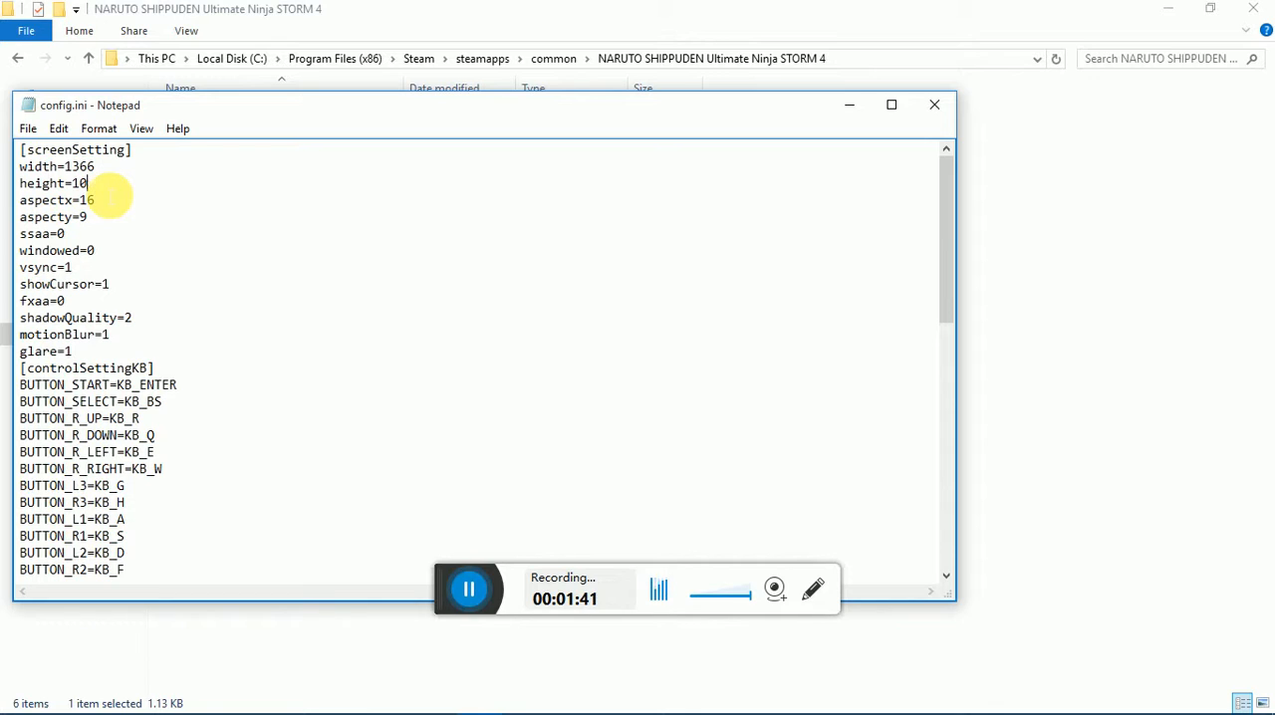
pyautogui.press('Backspace')
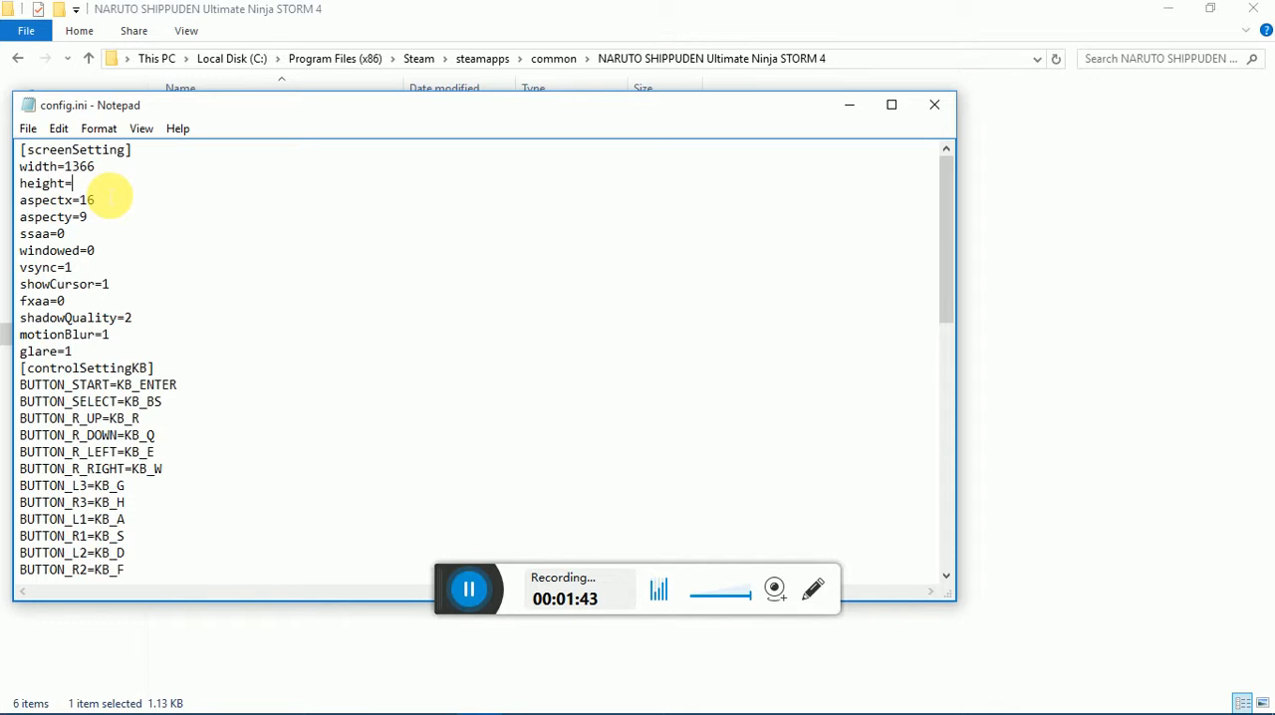
pyautogui.write('768')
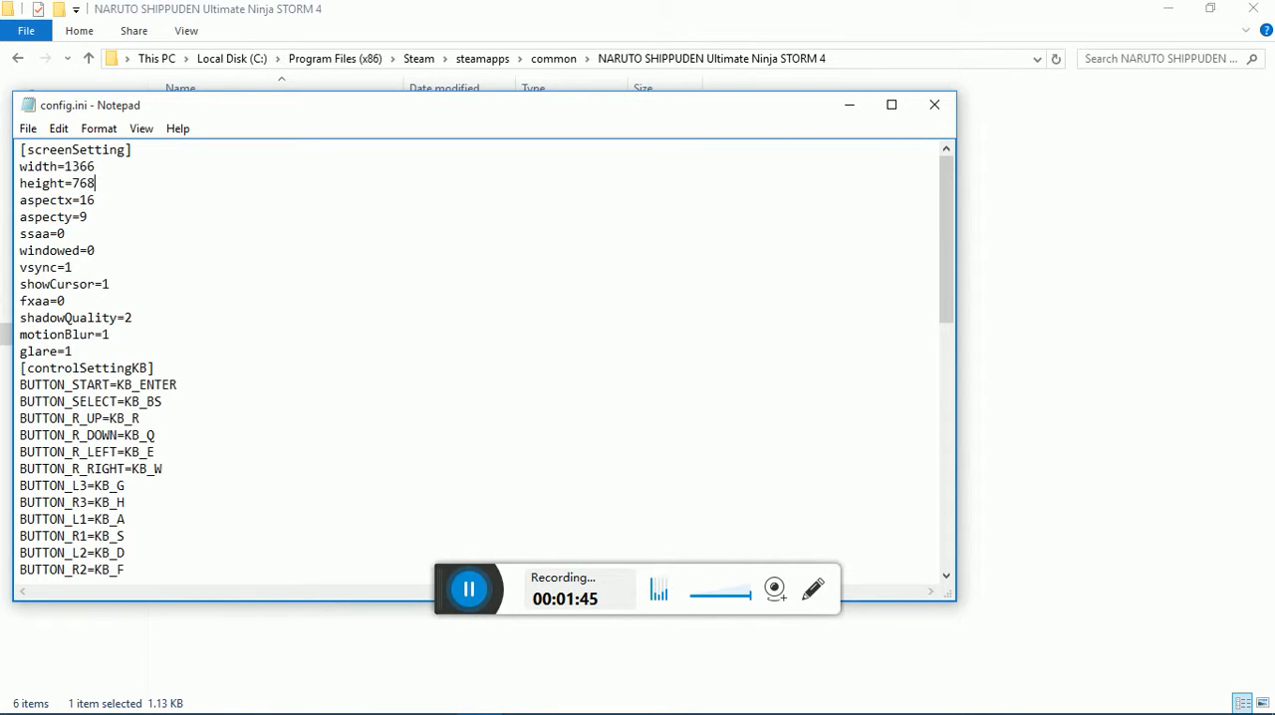
pyautogui.moveTo(934, 105)
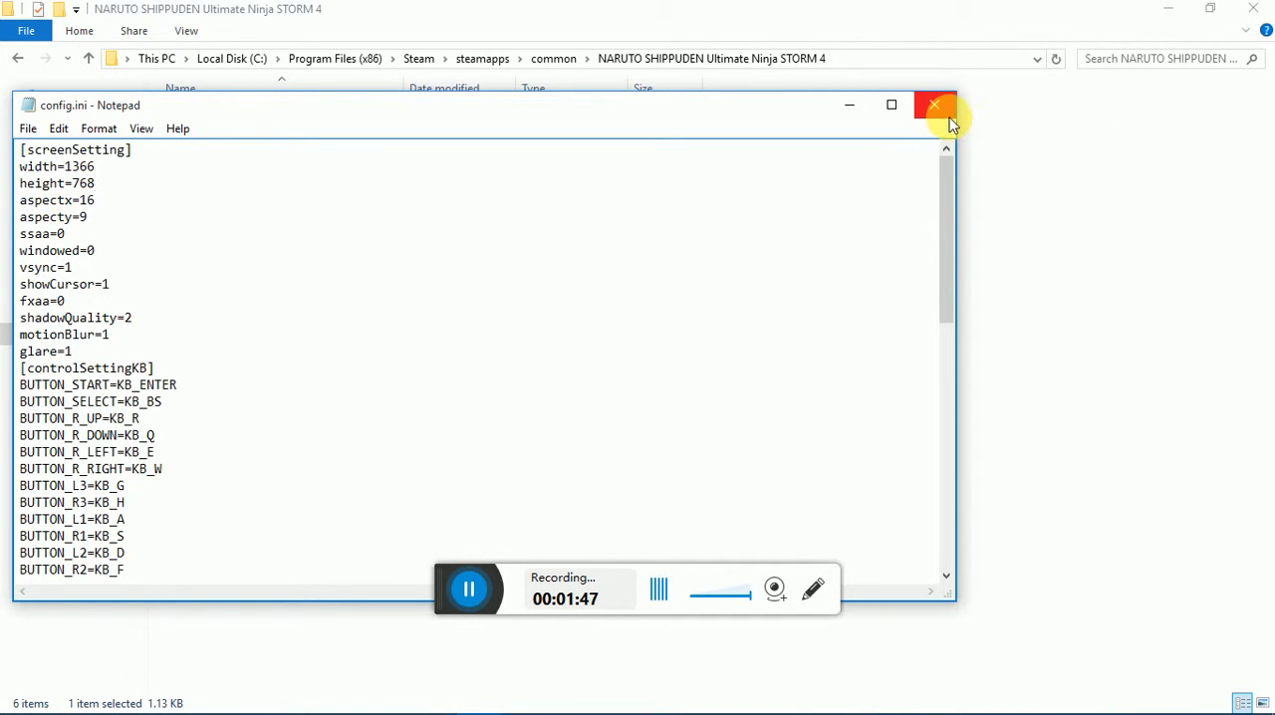
pyautogui.click(934, 104)
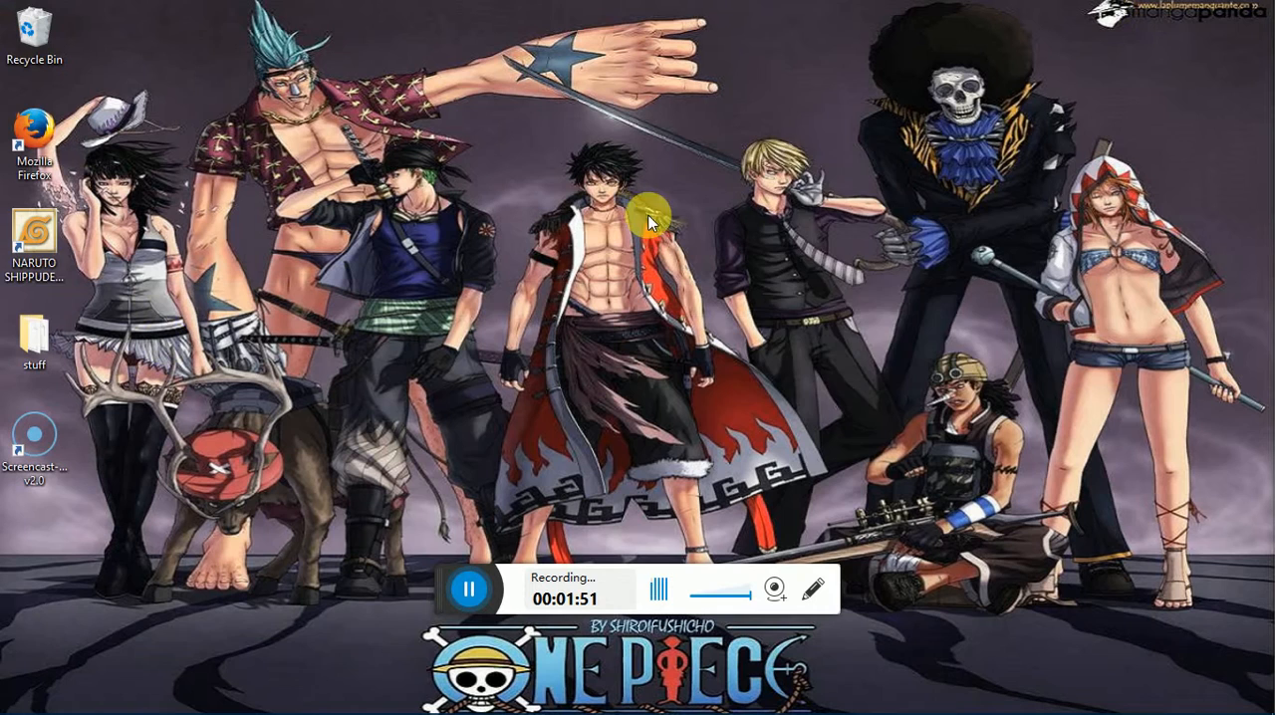
pyautogui.rightClick(649, 220)
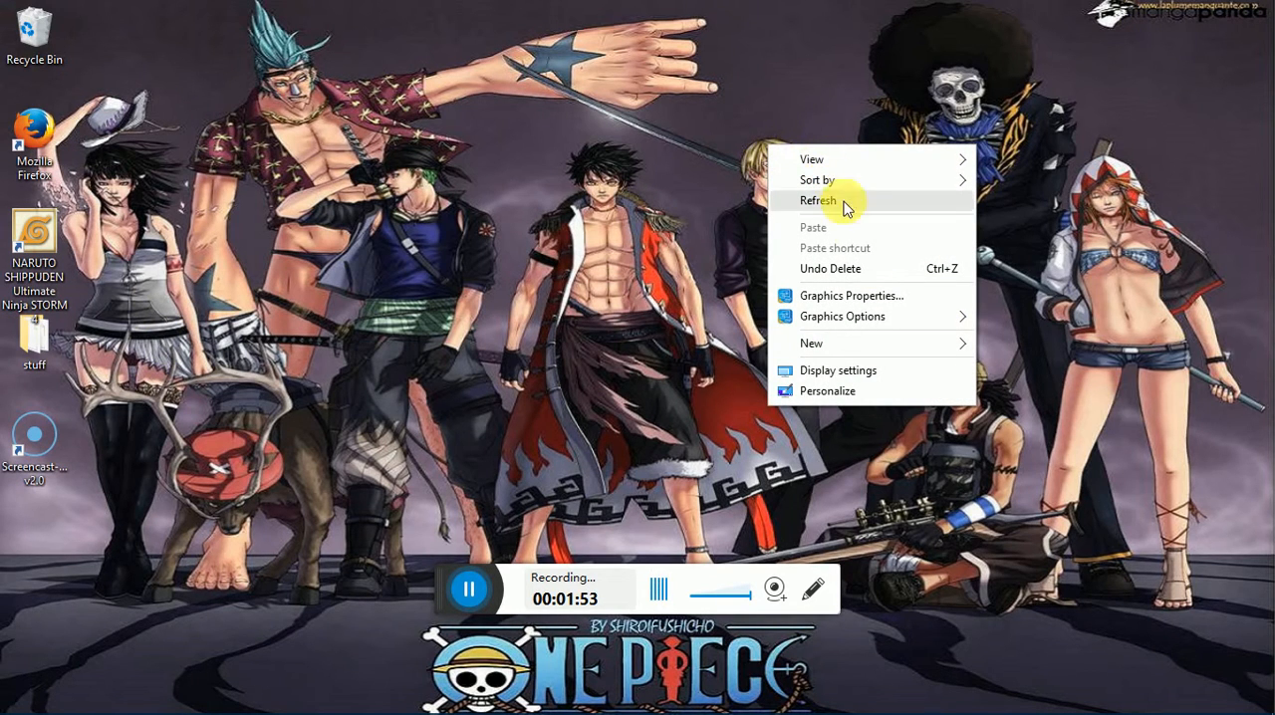
pyautogui.moveTo(866, 371)
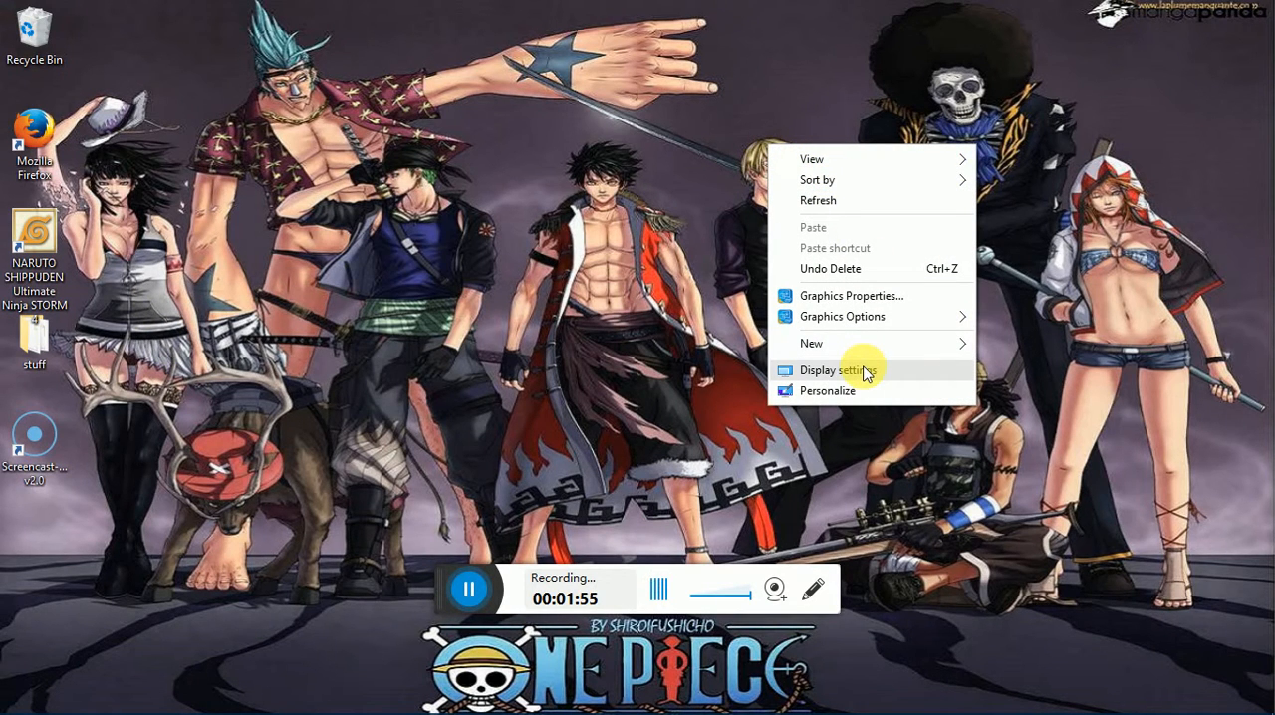
pyautogui.click(837, 370)
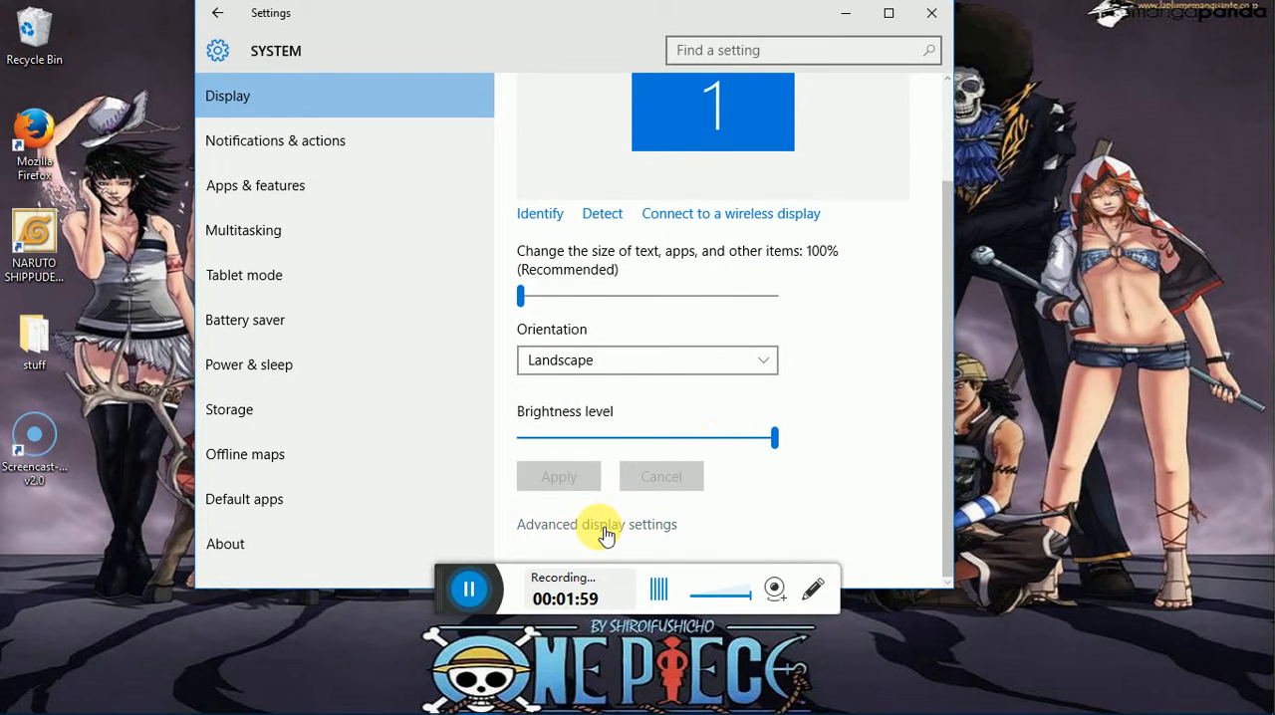
# Confirm Advanced display settings shows 1366 × 768 resolution, then close Settings
pyautogui.click(597, 524)
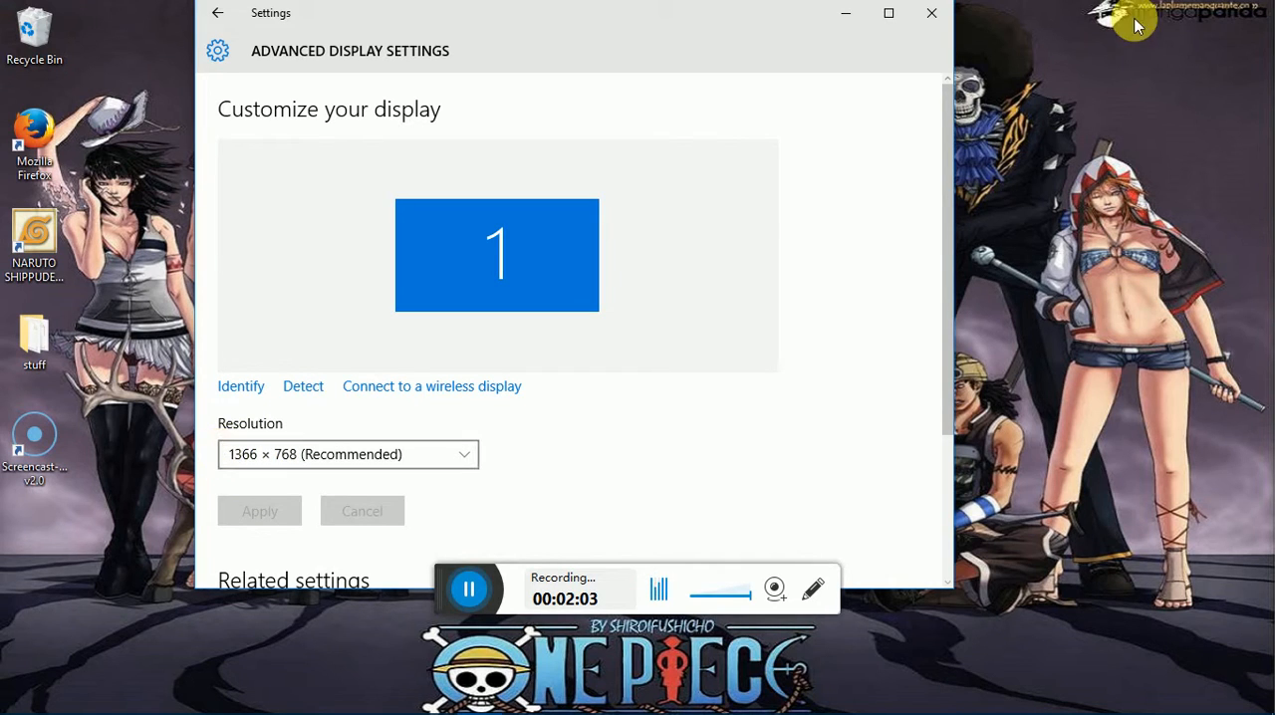
pyautogui.moveTo(221, 16)
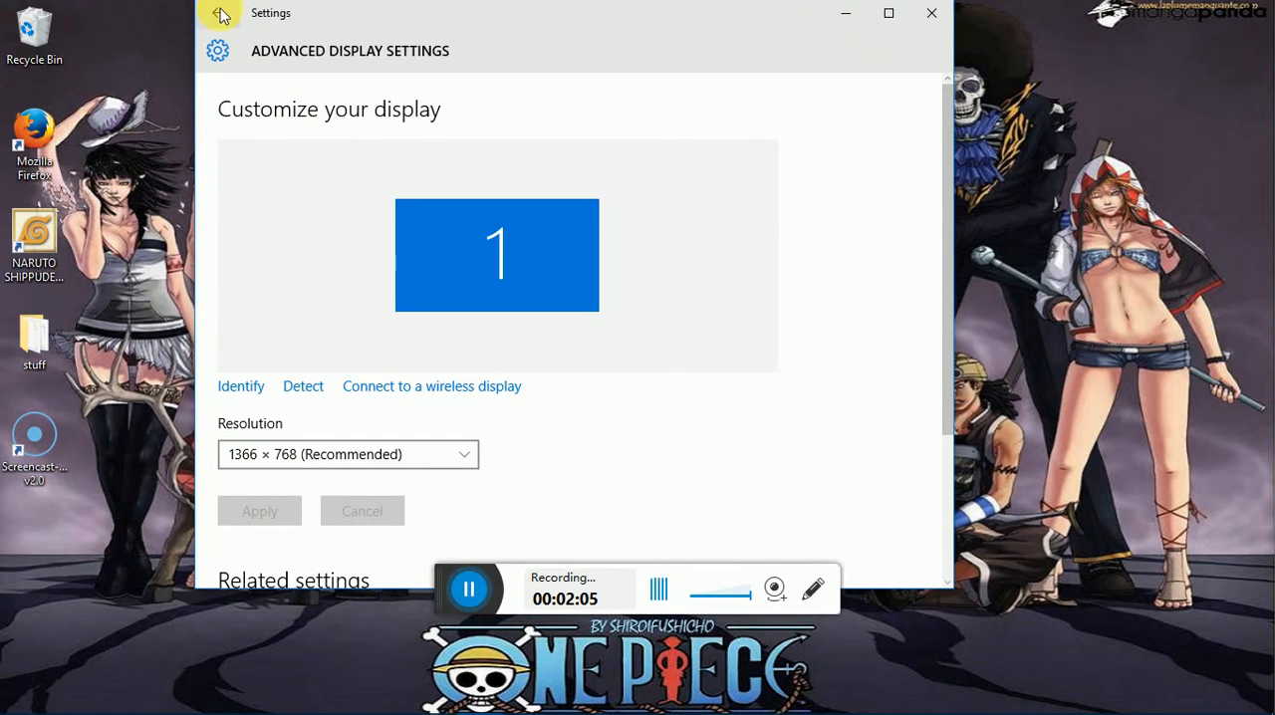
pyautogui.click(217, 13)
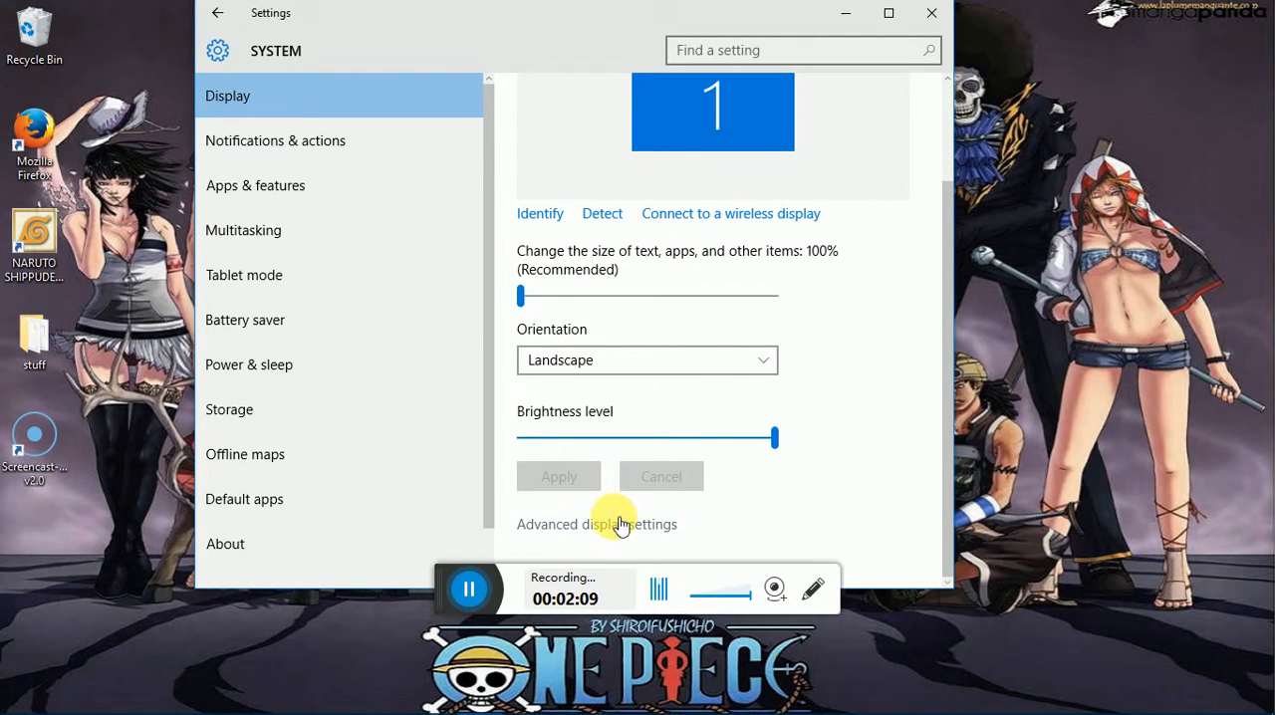
pyautogui.click(597, 524)
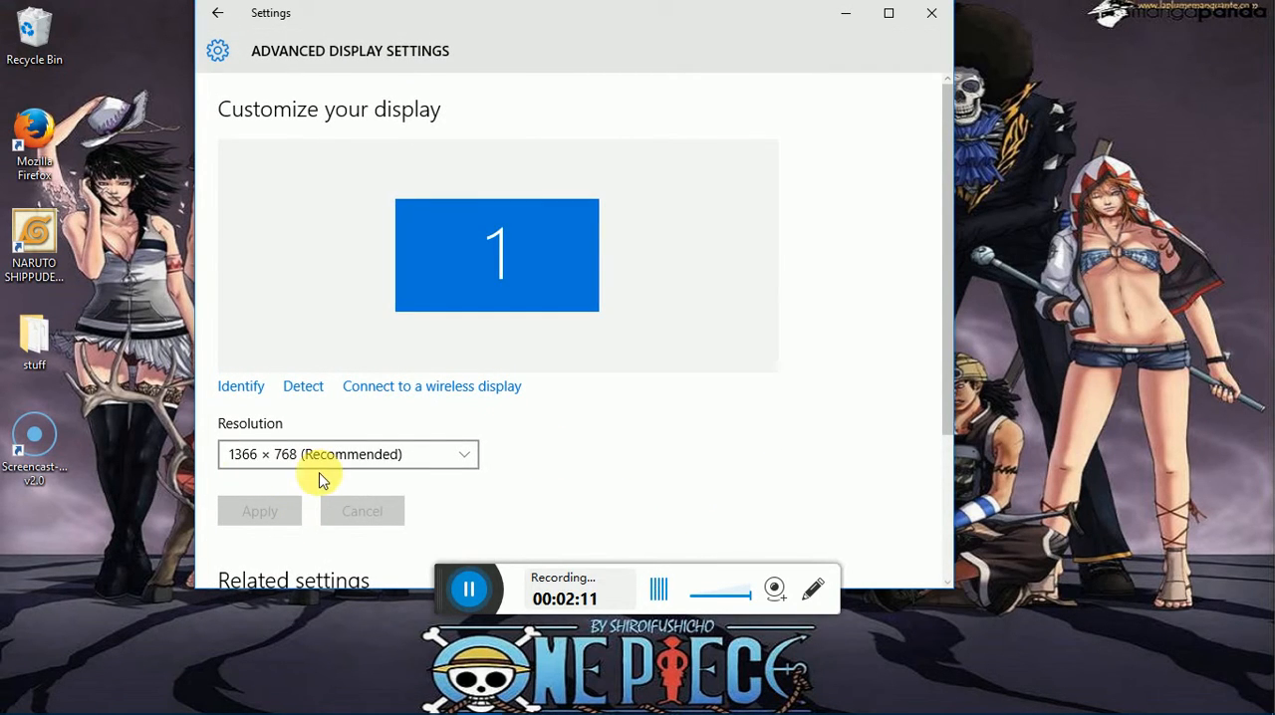
pyautogui.click(930, 13)
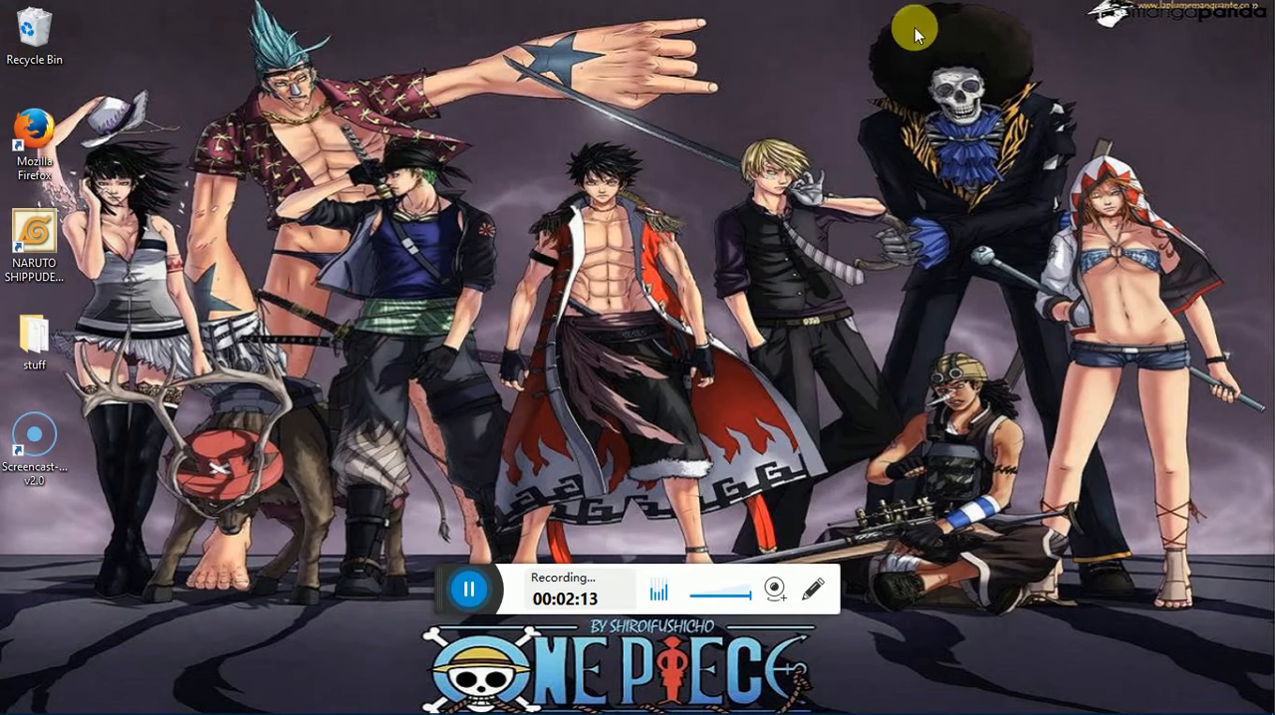
pyautogui.moveTo(115, 247)
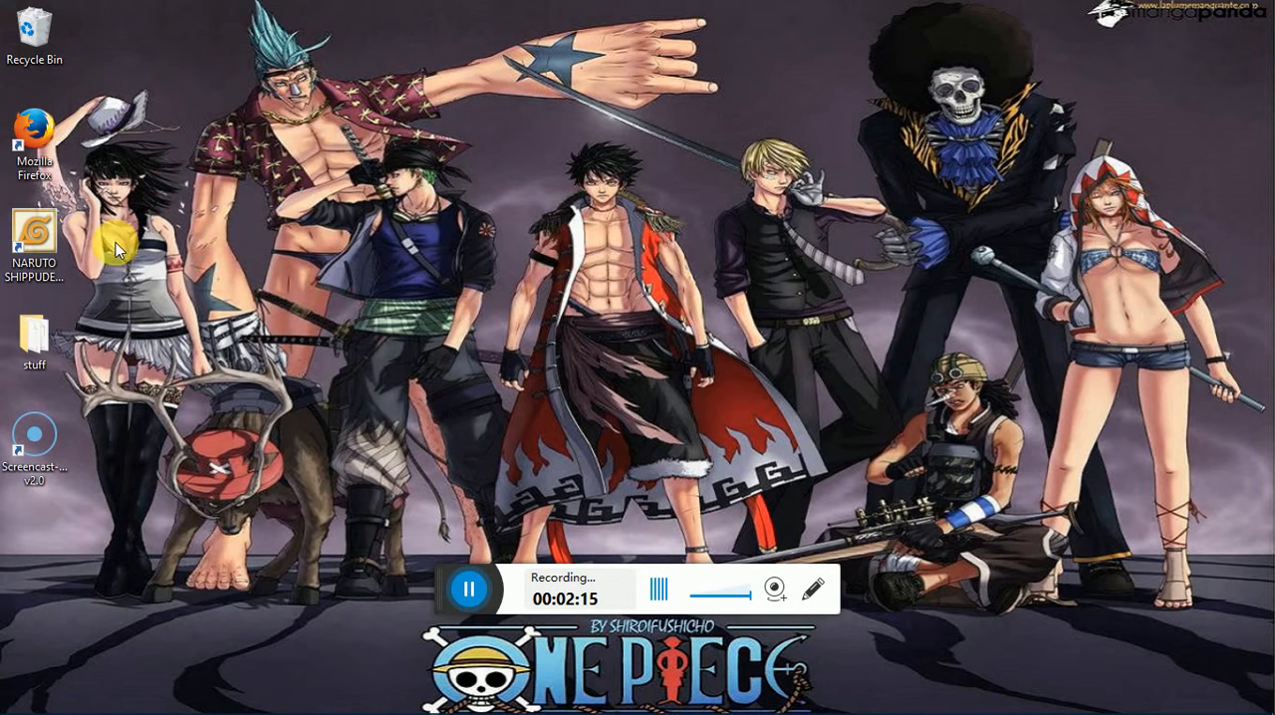